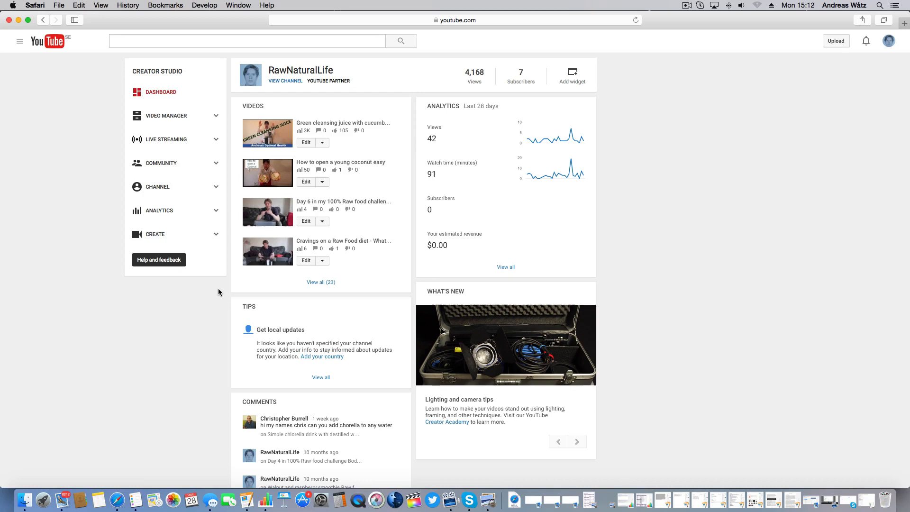
mouse_move(499, 339)
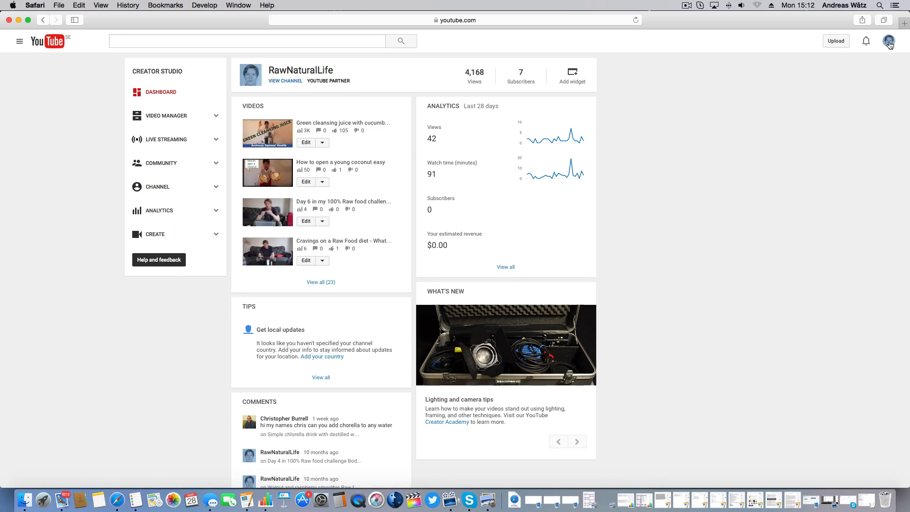
From the channel's status and features page, start linking an active AdSense account and continue to AdSense.
click(889, 41)
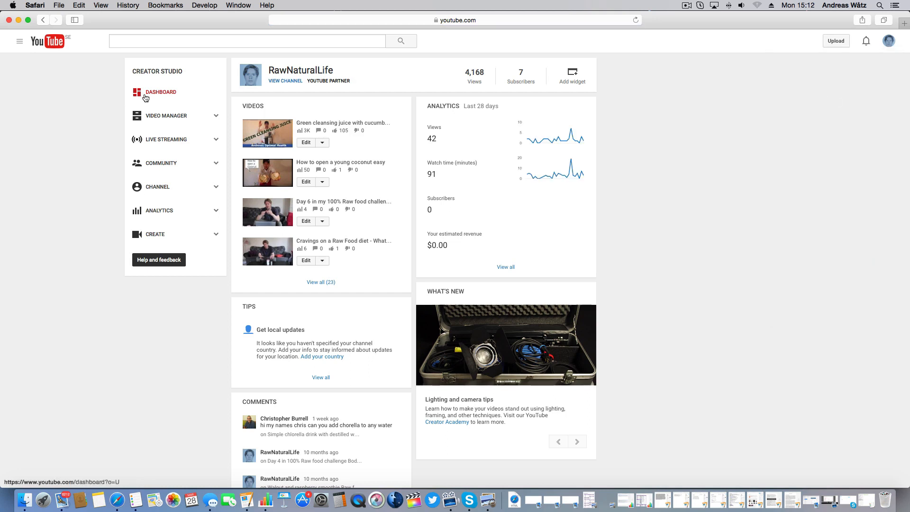
click(158, 186)
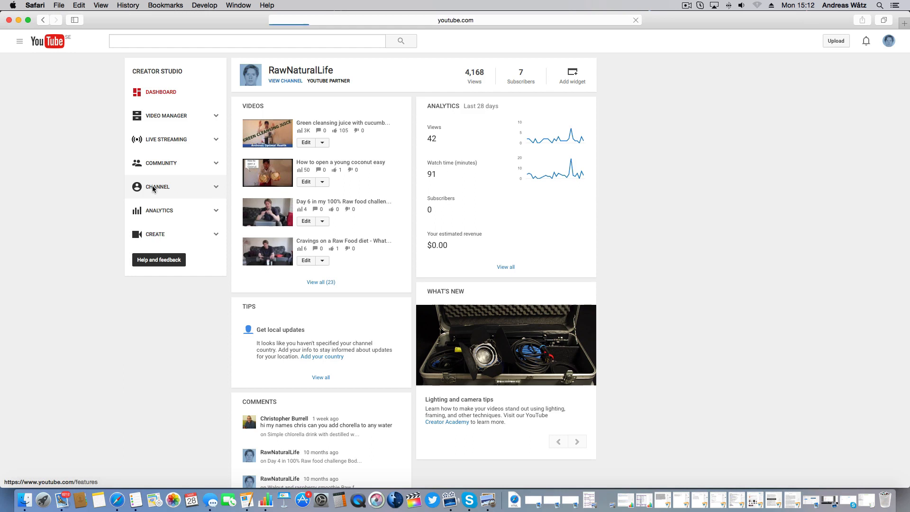
click(157, 186)
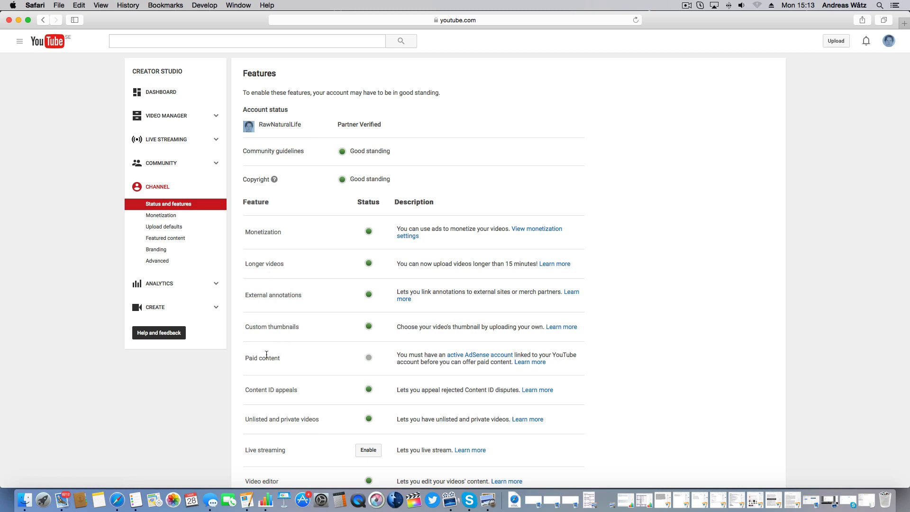
mouse_move(423, 352)
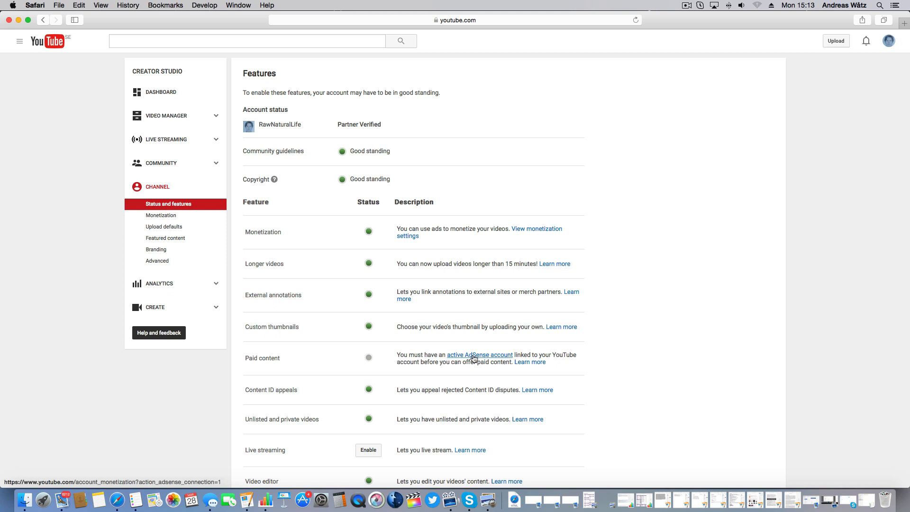
click(479, 354)
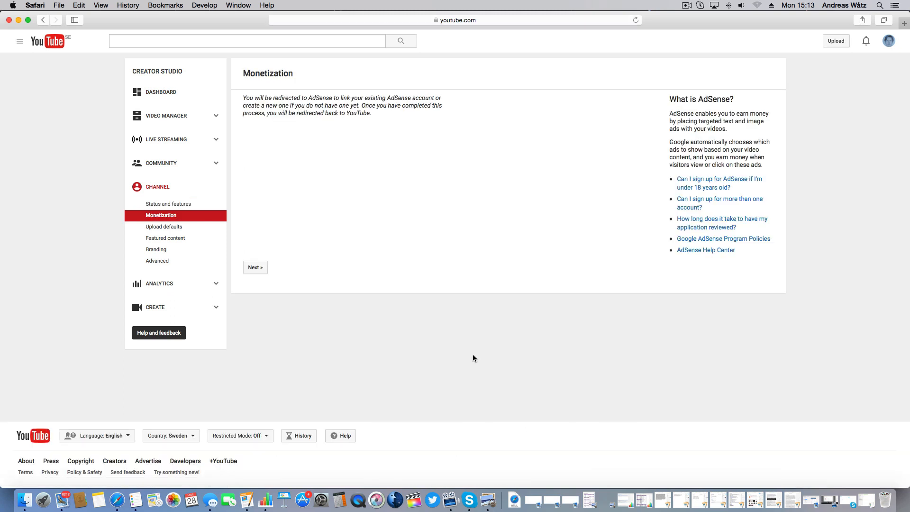
click(255, 267)
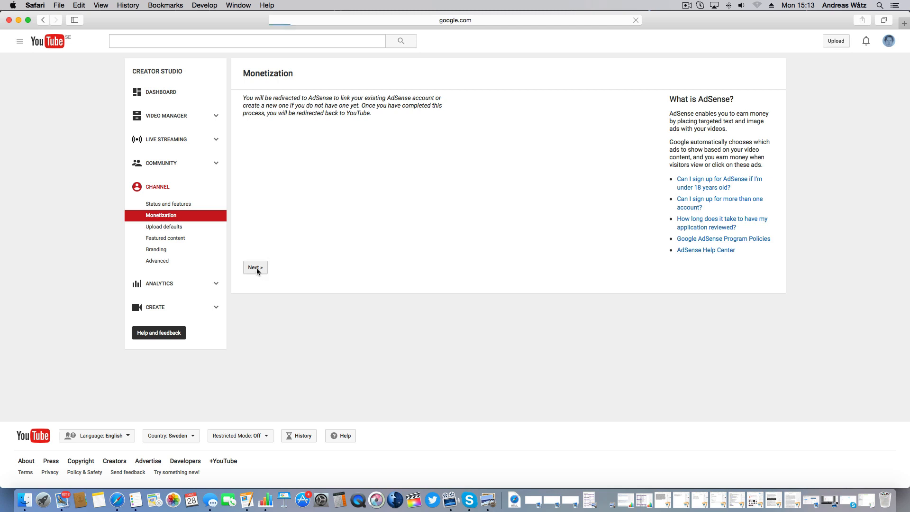
click(255, 267)
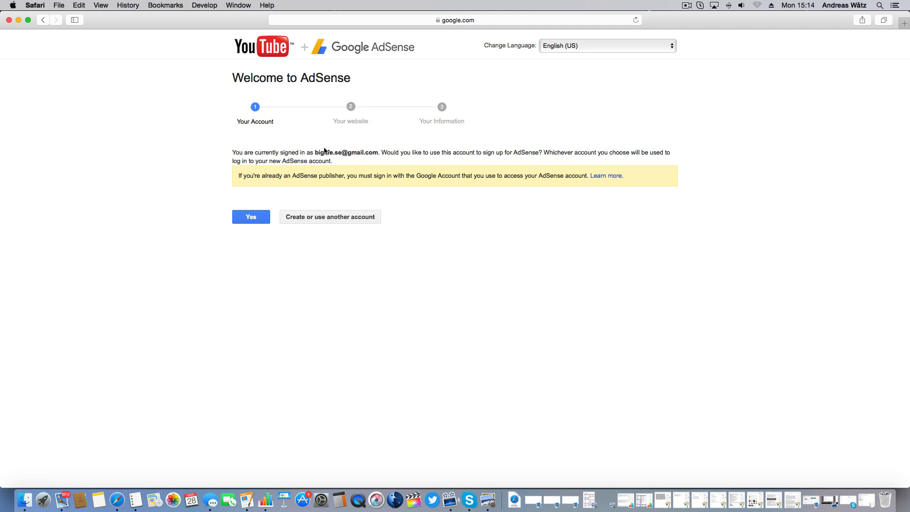
Confirm the signed-in Google account for AdSense sign-up, reaching the channel URL website step.
double_click(347, 152)
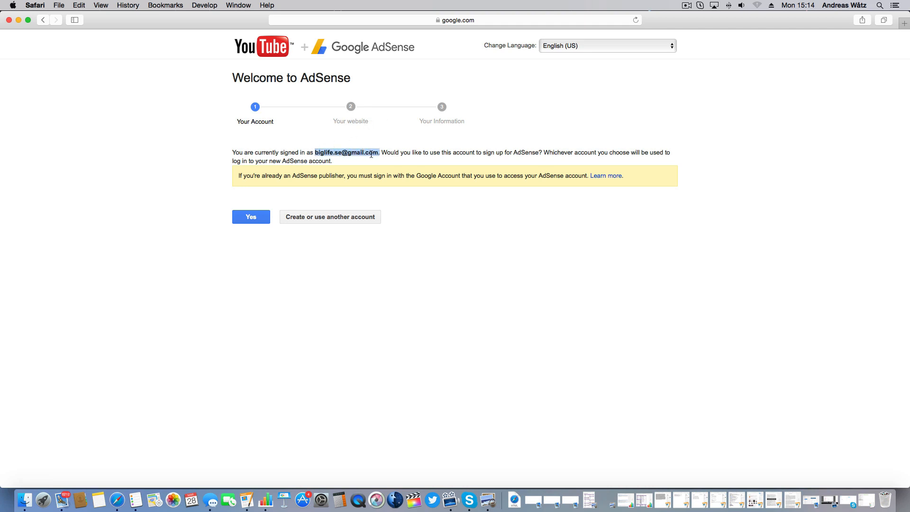
mouse_move(276, 188)
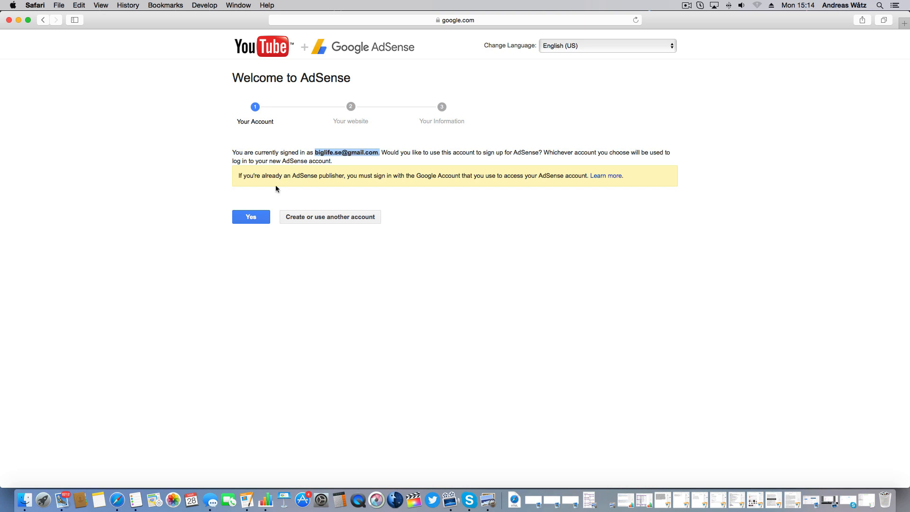
click(251, 217)
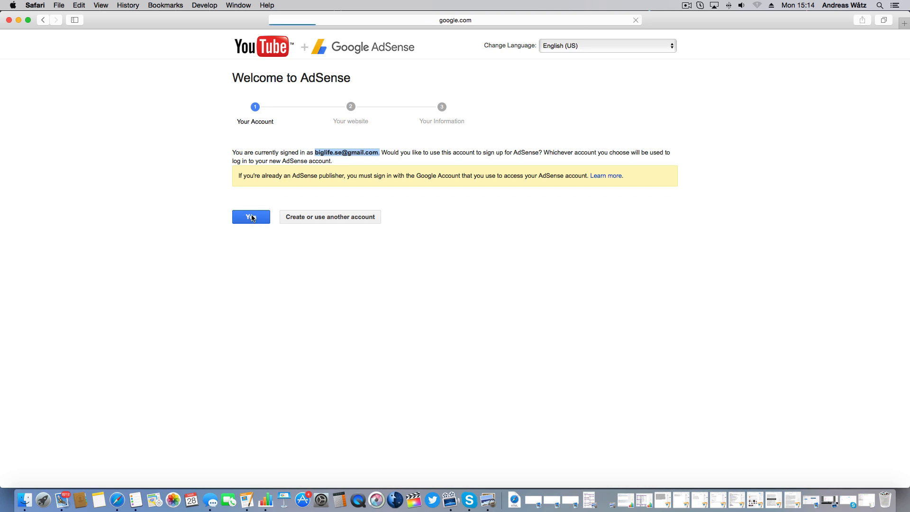
click(251, 217)
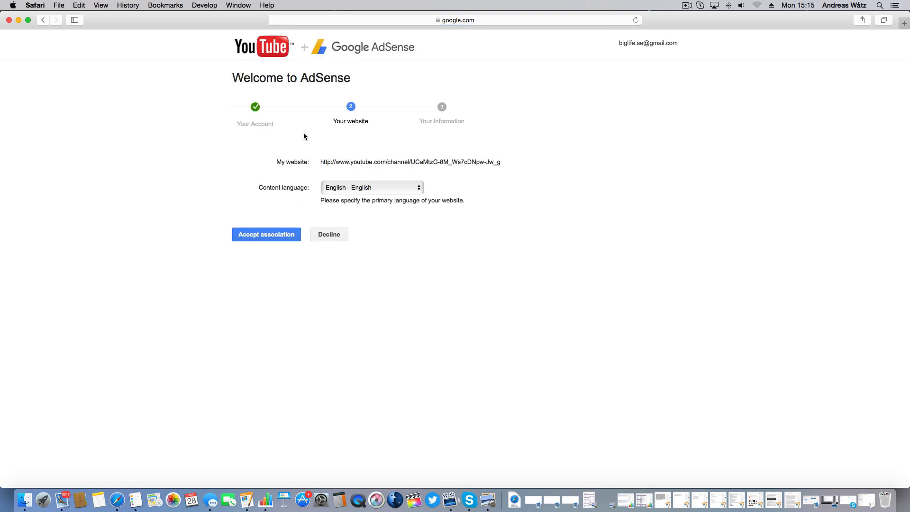
Choose English - English as content language and accept the YouTube channel association.
click(372, 186)
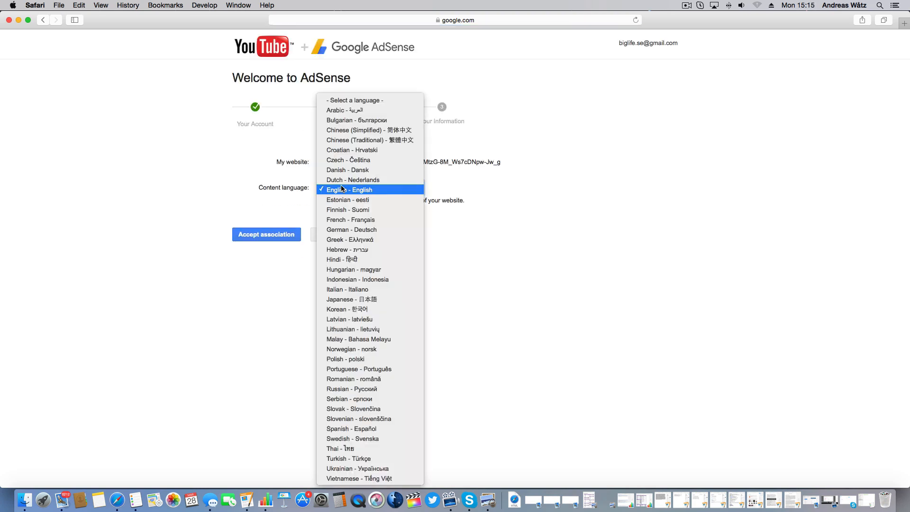
click(351, 190)
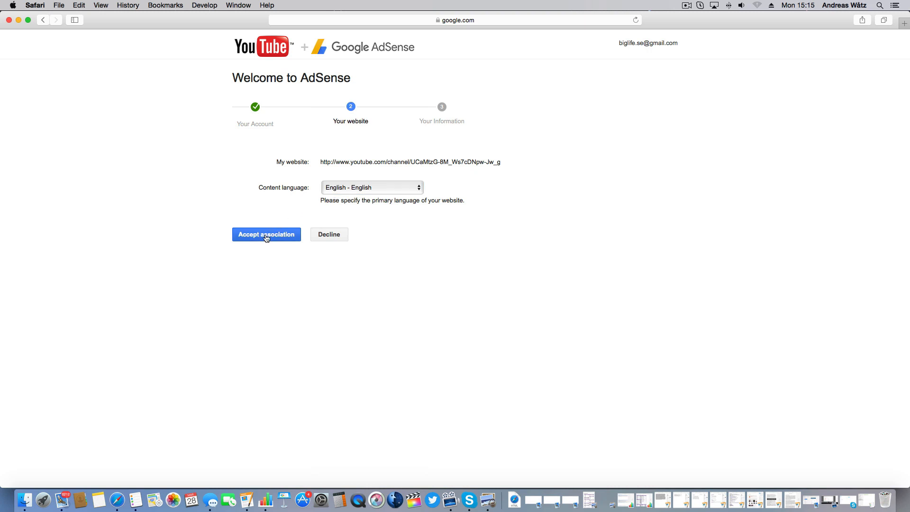
click(266, 235)
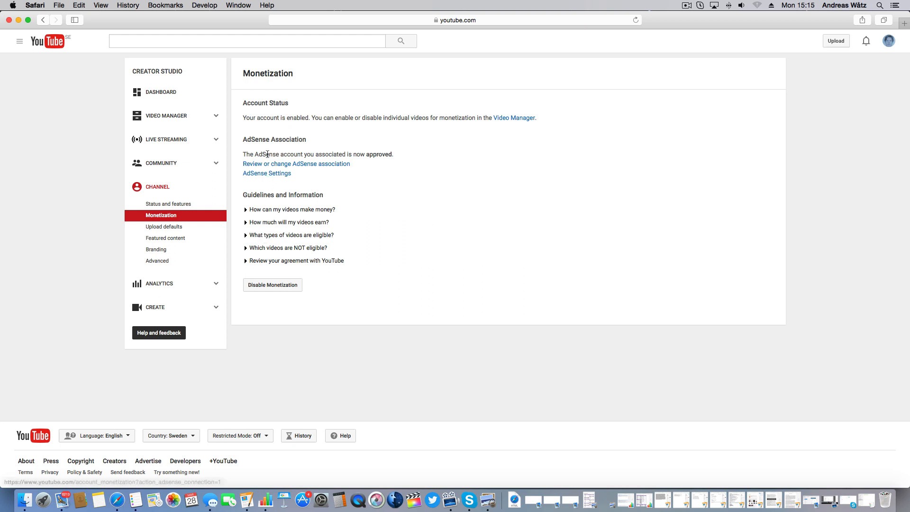
mouse_move(305, 158)
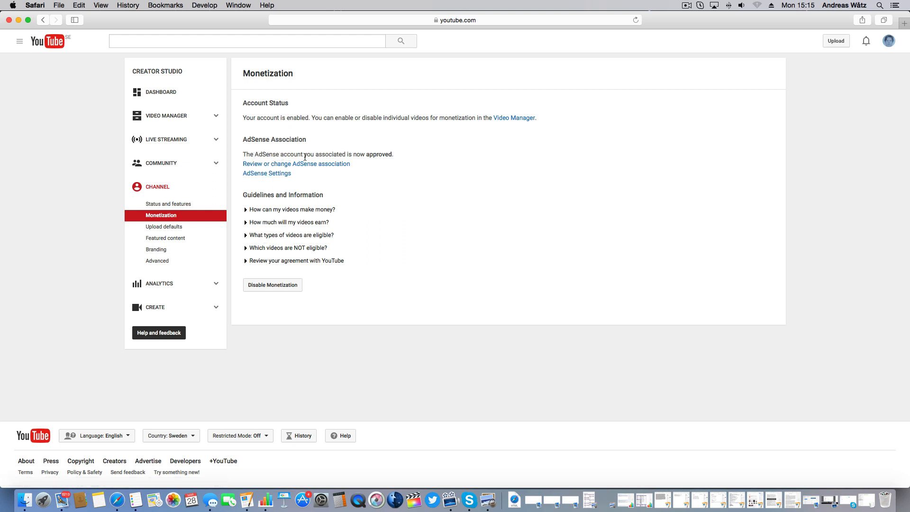